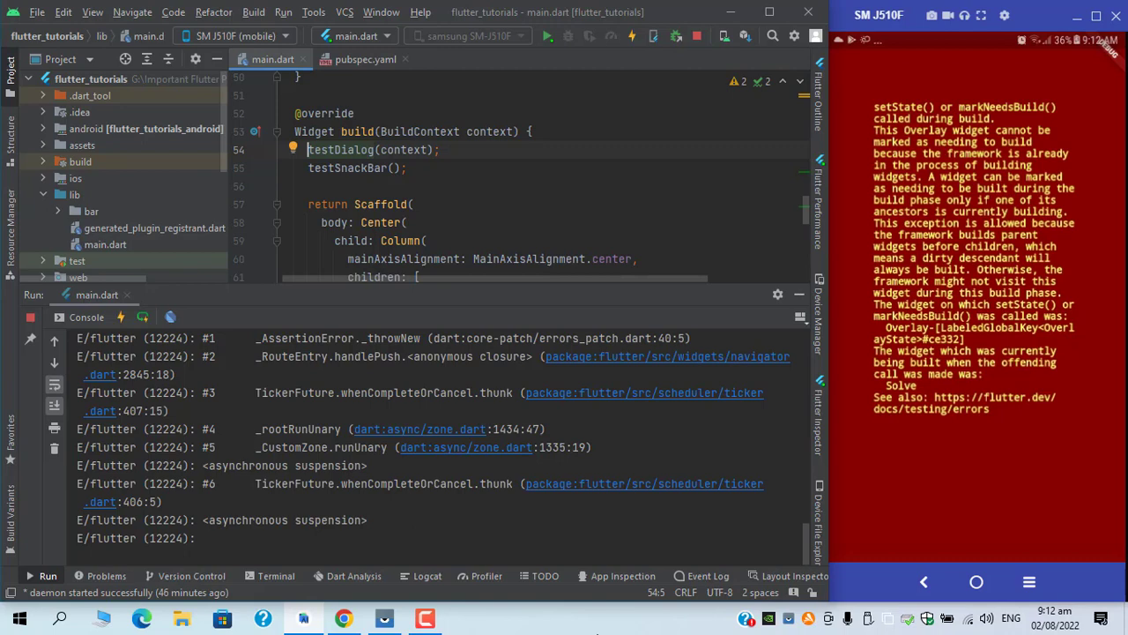
{"action": "mouse_move", "coordinate": [869, 92]}
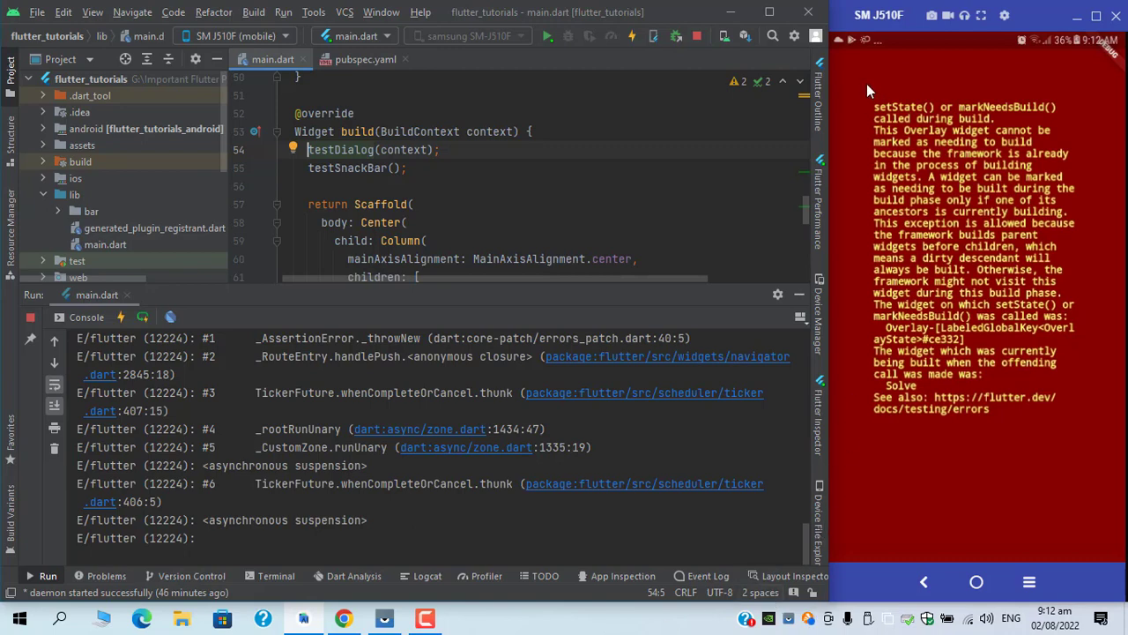
{"action": "mouse_move", "coordinate": [639, 595]}
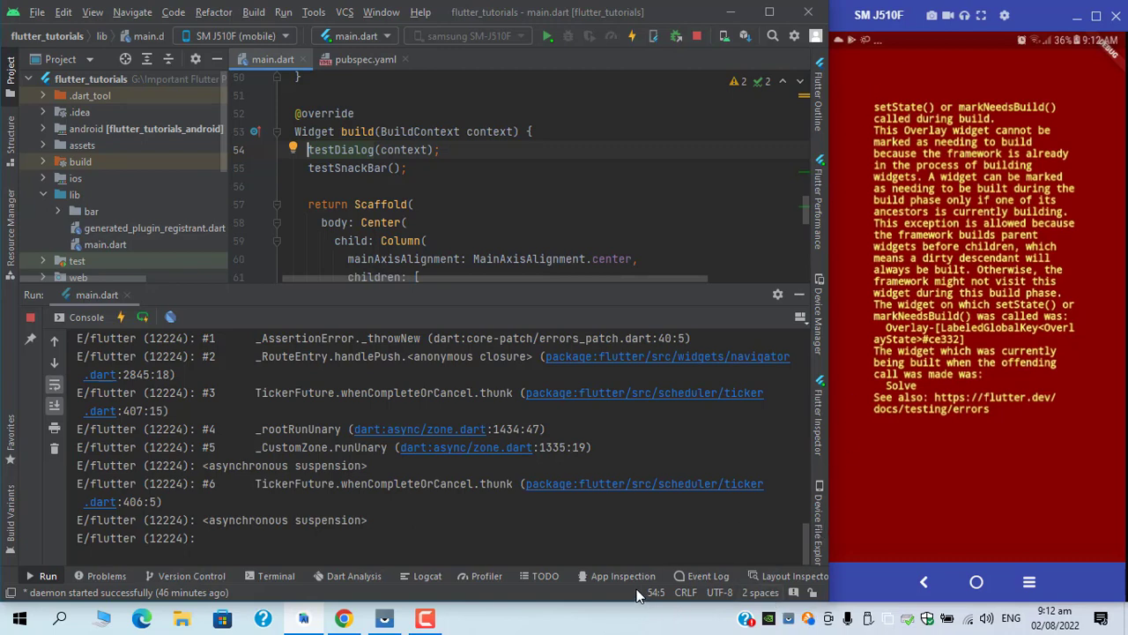
{"action": "mouse_move", "coordinate": [608, 602]}
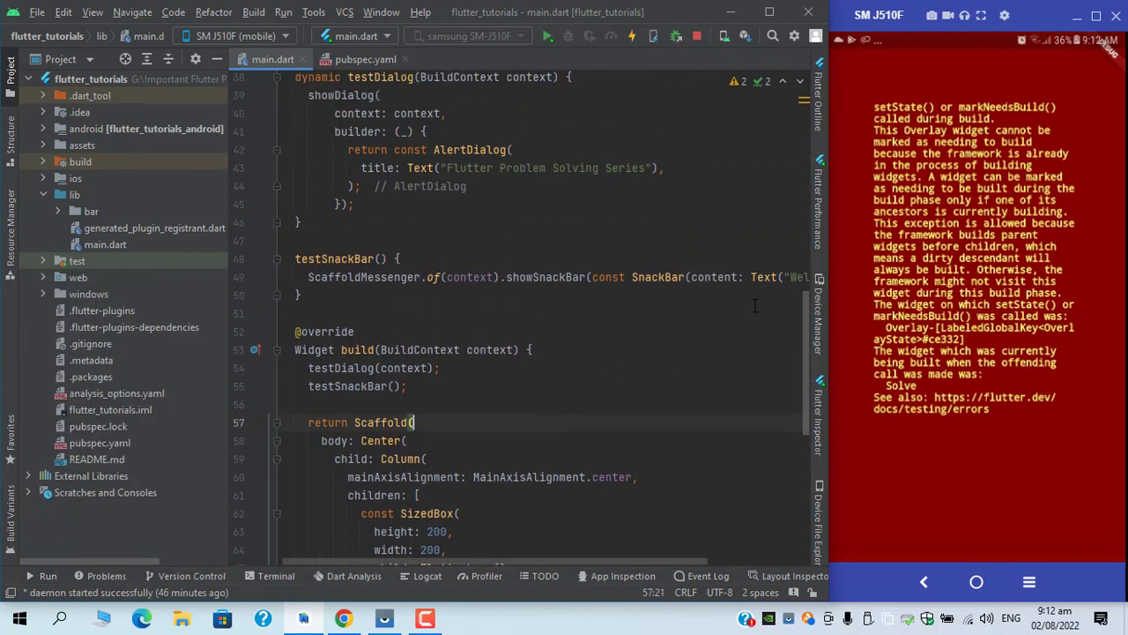
{"action": "scroll", "scroll_direction": "up", "scroll_amount": 3}
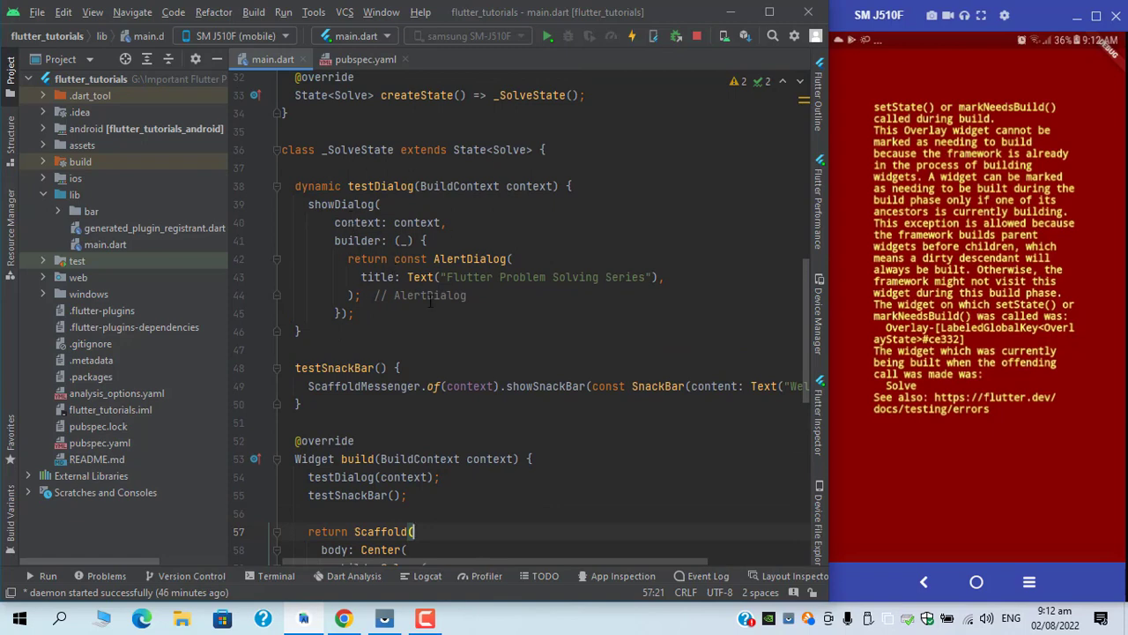
{"action": "scroll", "scroll_direction": "down", "scroll_amount": 3}
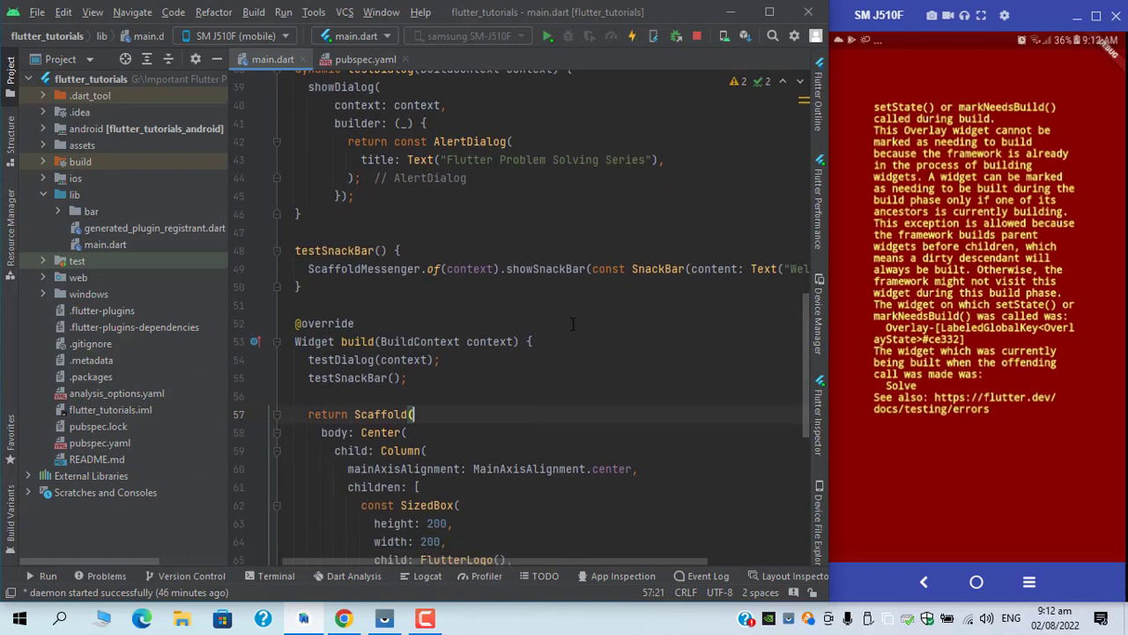
{"action": "scroll", "scroll_direction": "down", "scroll_amount": 3}
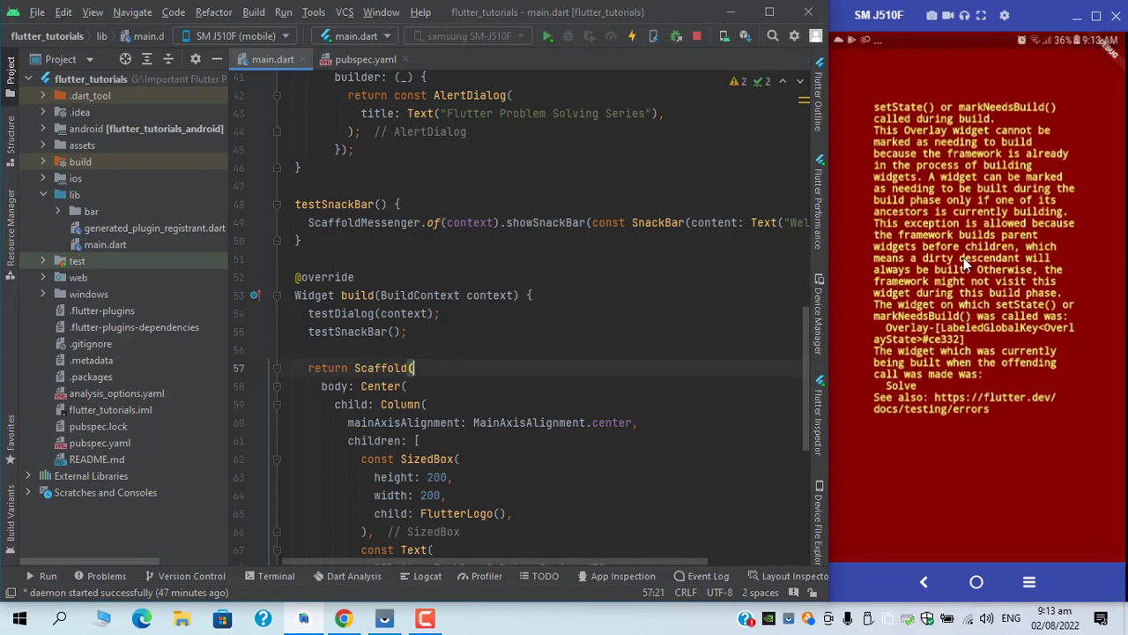
{"action": "left_click", "coordinate": [310, 313]}
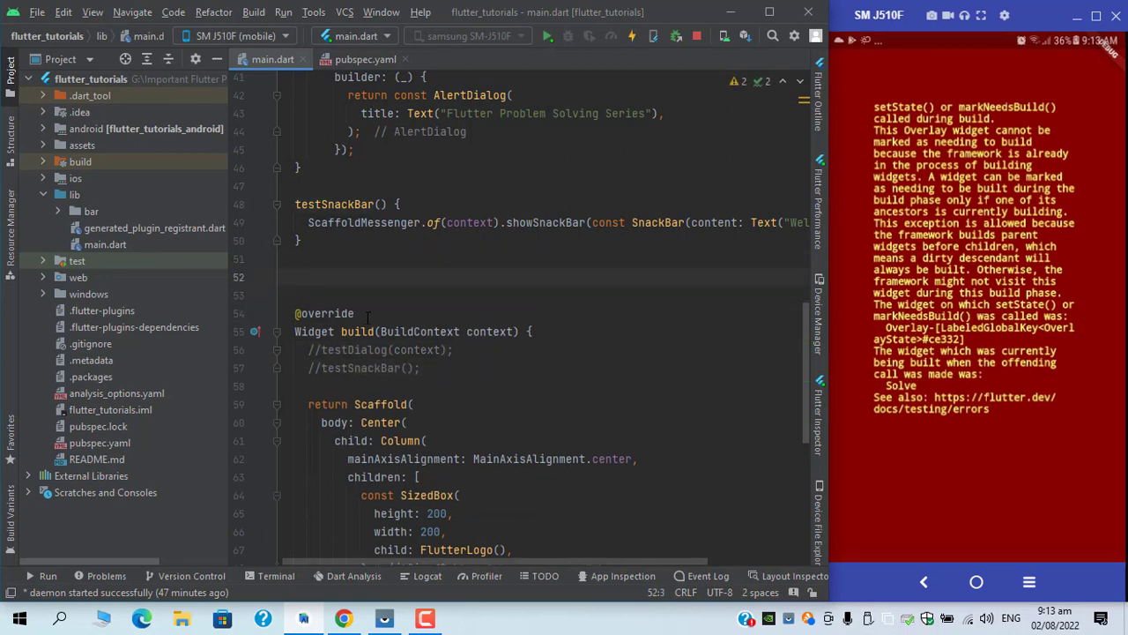
{"action": "type", "text": "iniSta"}
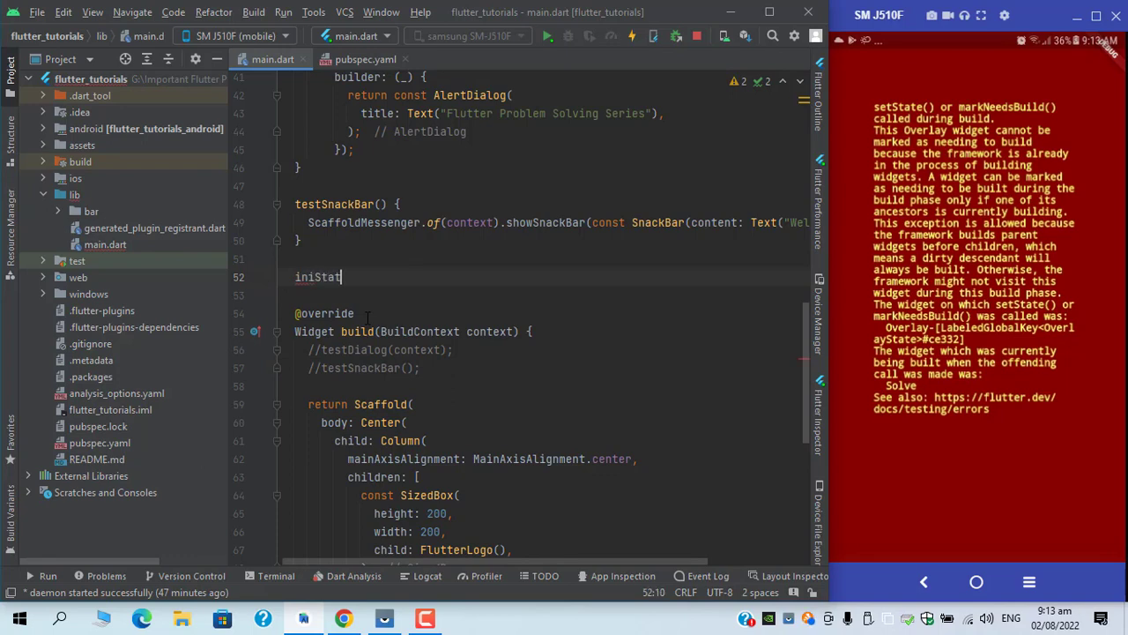
{"action": "type", "text": "t"}
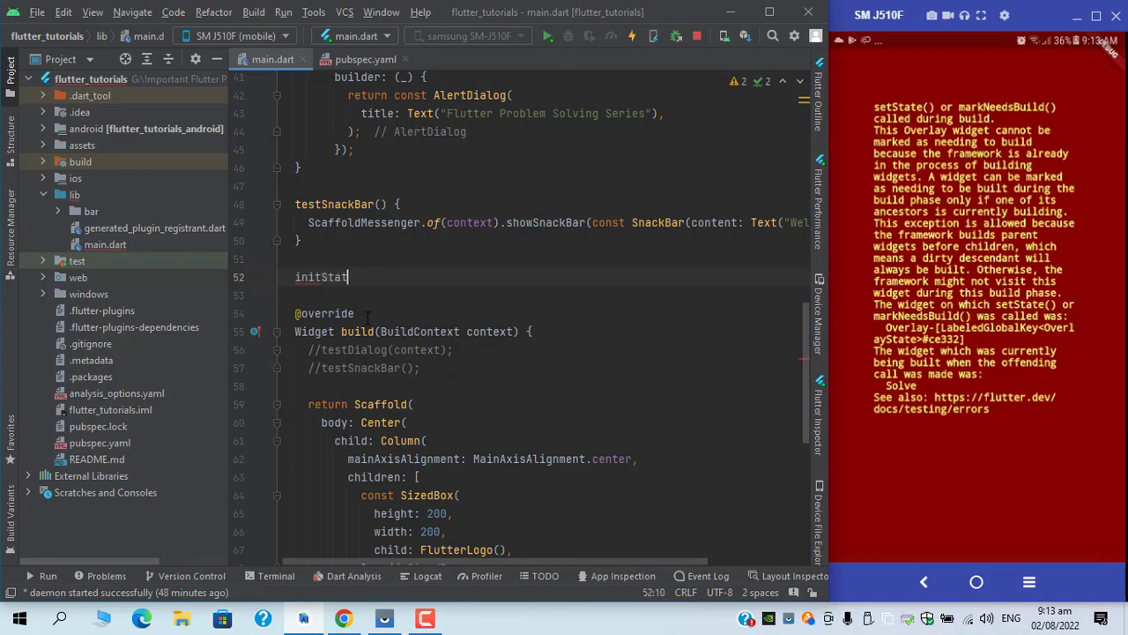
{"action": "type", "text": "e()"}
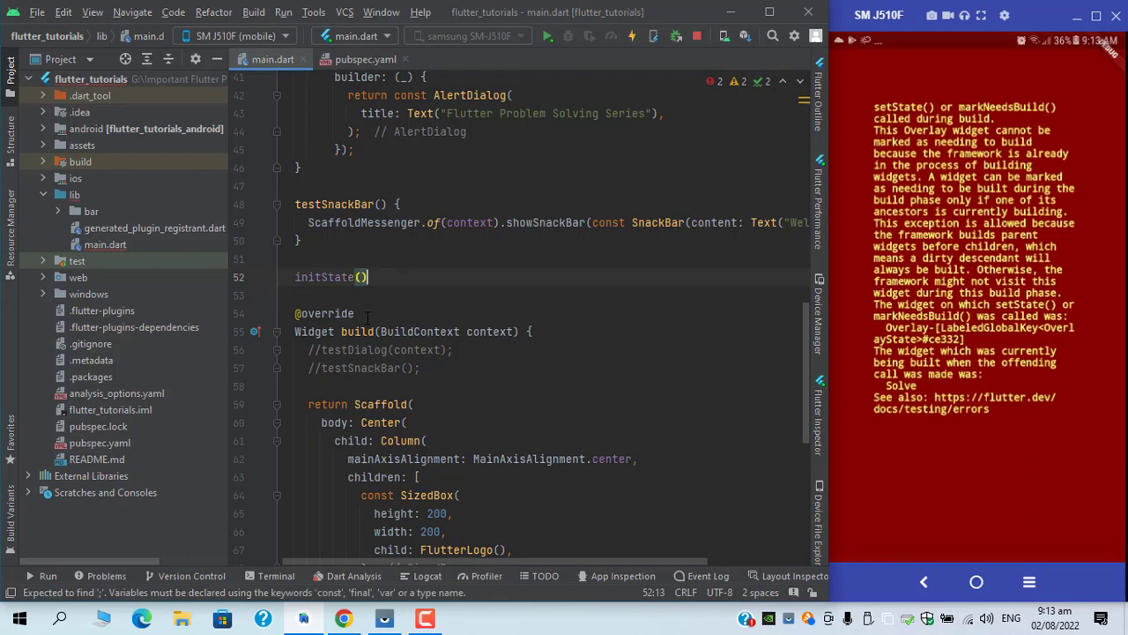
{"action": "type", "text": "super"}
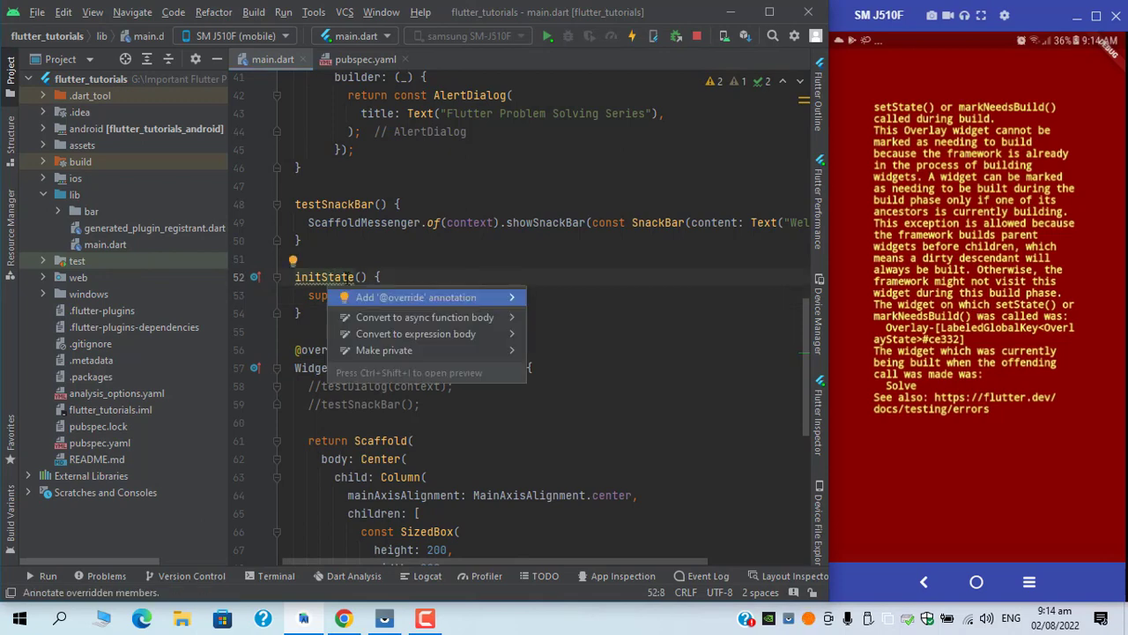
{"action": "left_click", "coordinate": [416, 297]}
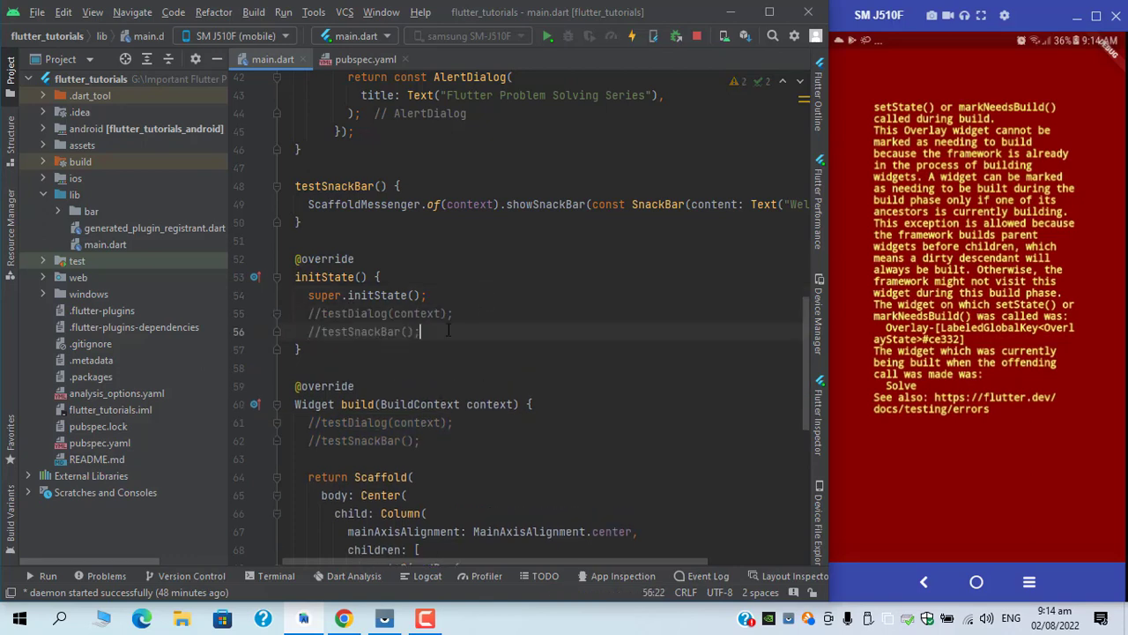
Uncomment the testDialog and testSnackBar calls in initState and hot reload to reveal the inherited-widget error.
{"action": "triple_click", "coordinate": [362, 331]}
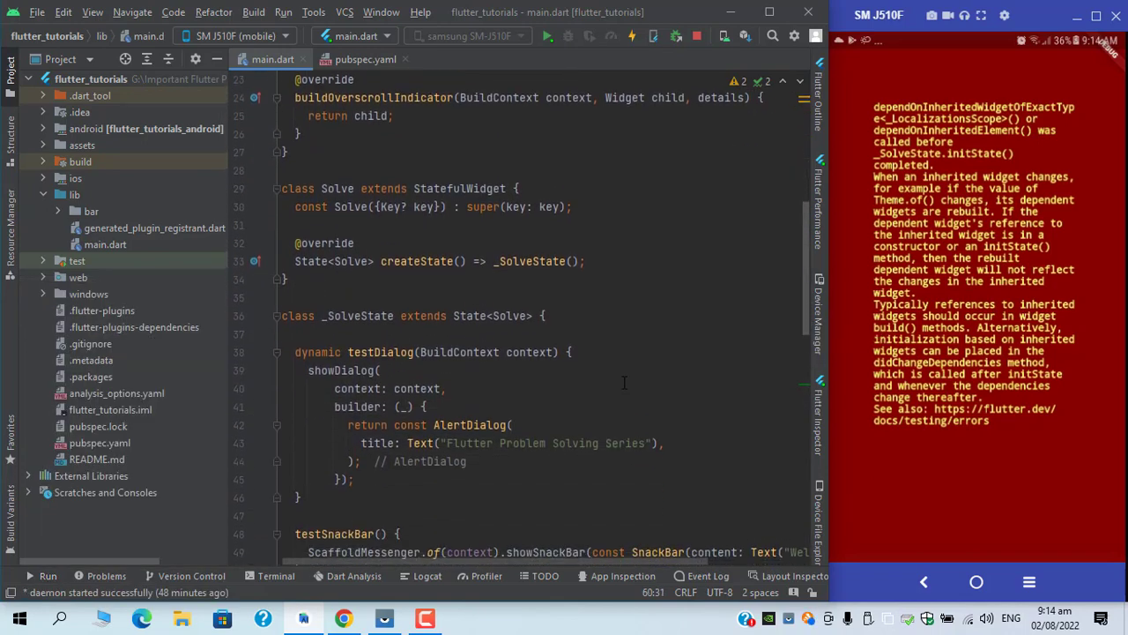
{"action": "scroll", "scroll_direction": "down", "scroll_amount": 3}
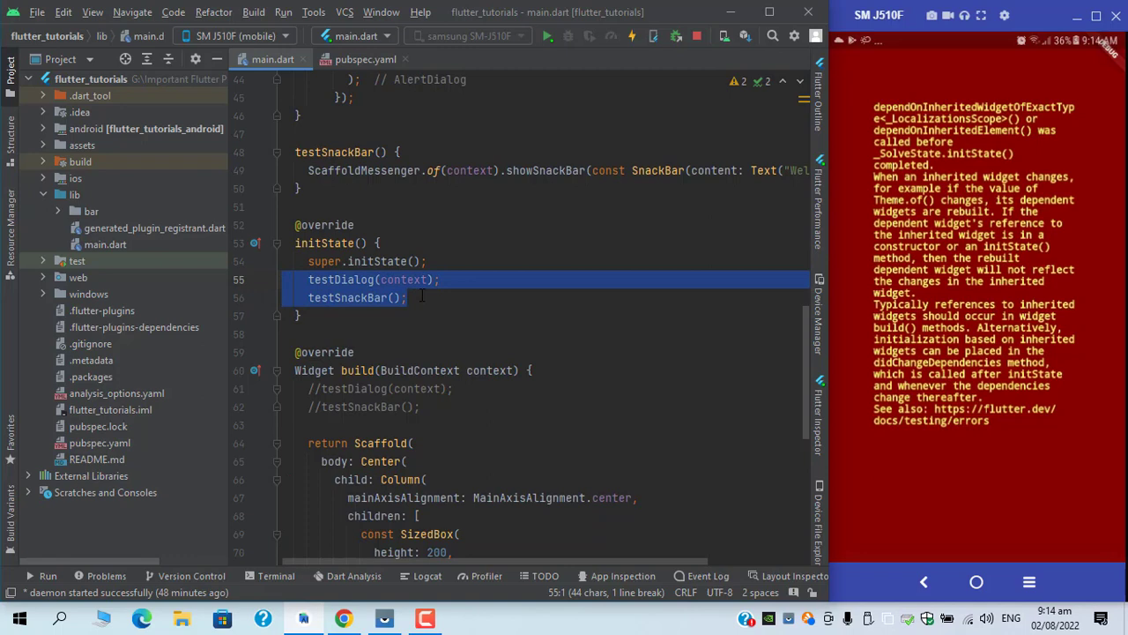
Wrap testDialog(context) and testSnackBar() in WidgetsBinding.instance.addPostFrameCallback((timeStamp) {...}) in initState.
{"action": "key", "text": "Delete"}
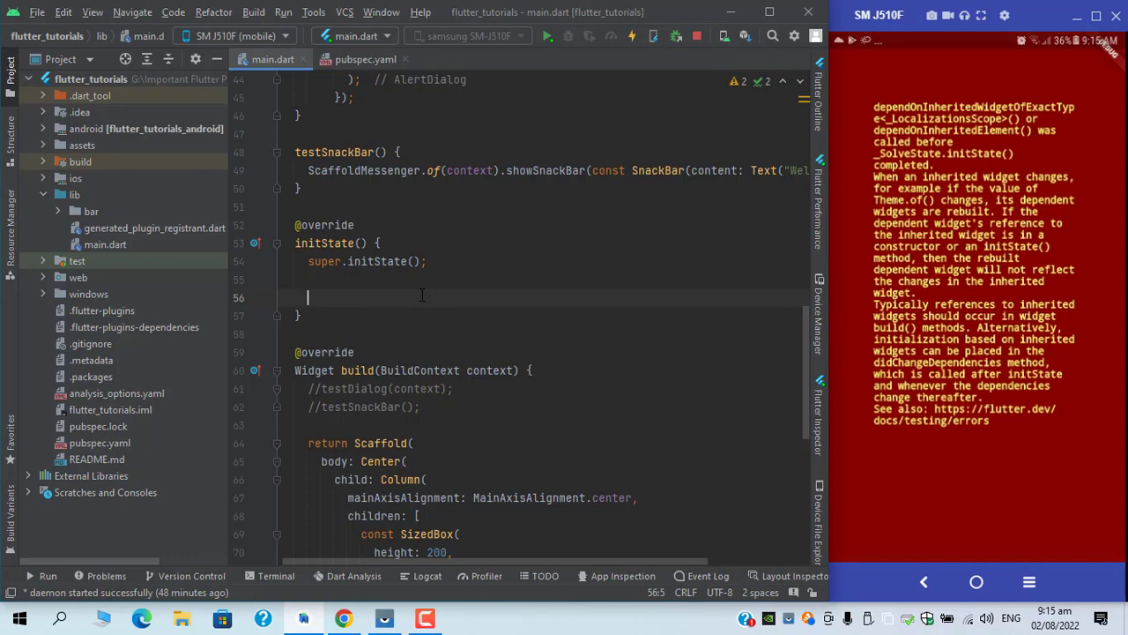
{"action": "type", "text": "Widget"}
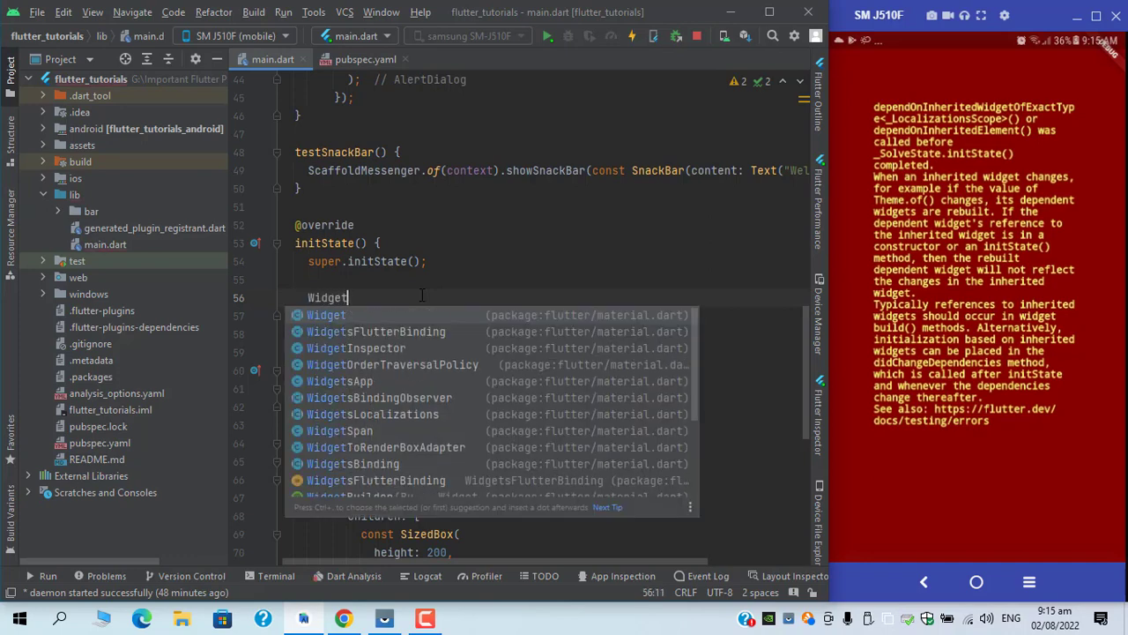
{"action": "type", "text": "b"}
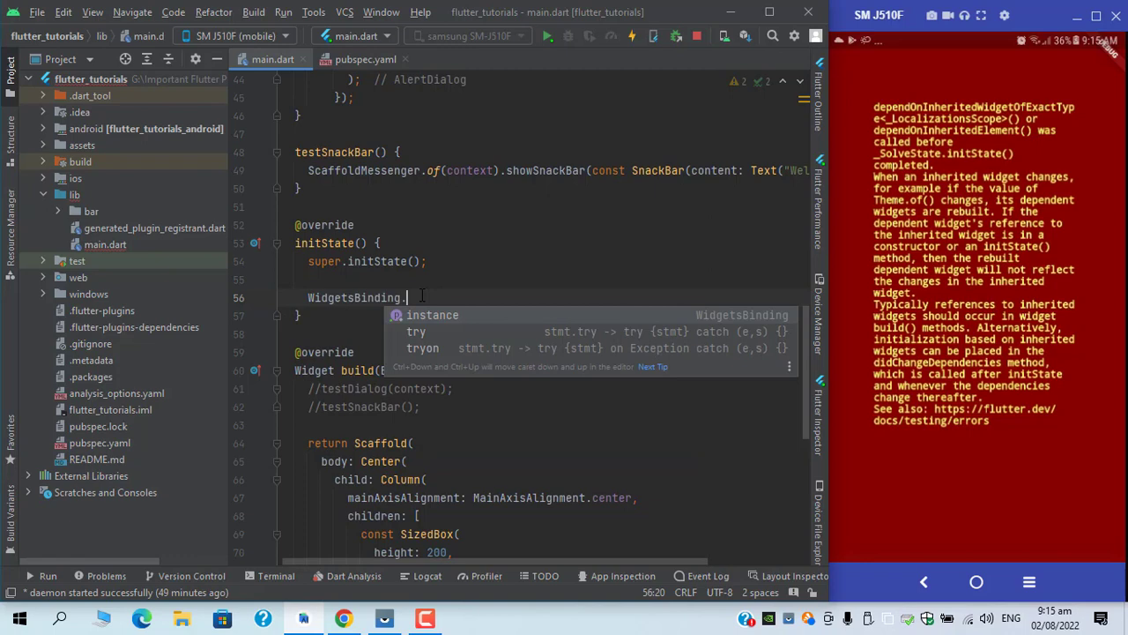
{"action": "type", "text": "instance.addPostFrameCallback((timeStamp) {"}
{"action": "type", "text": "testSnackBar();"}
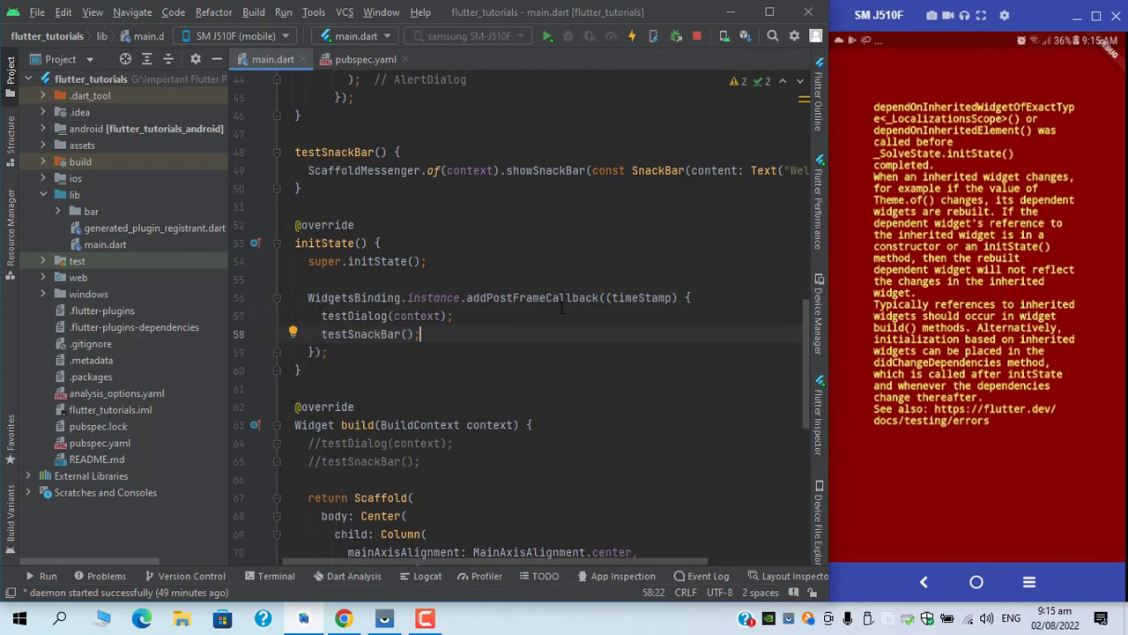
{"action": "scroll", "scroll_direction": "down", "scroll_amount": 3}
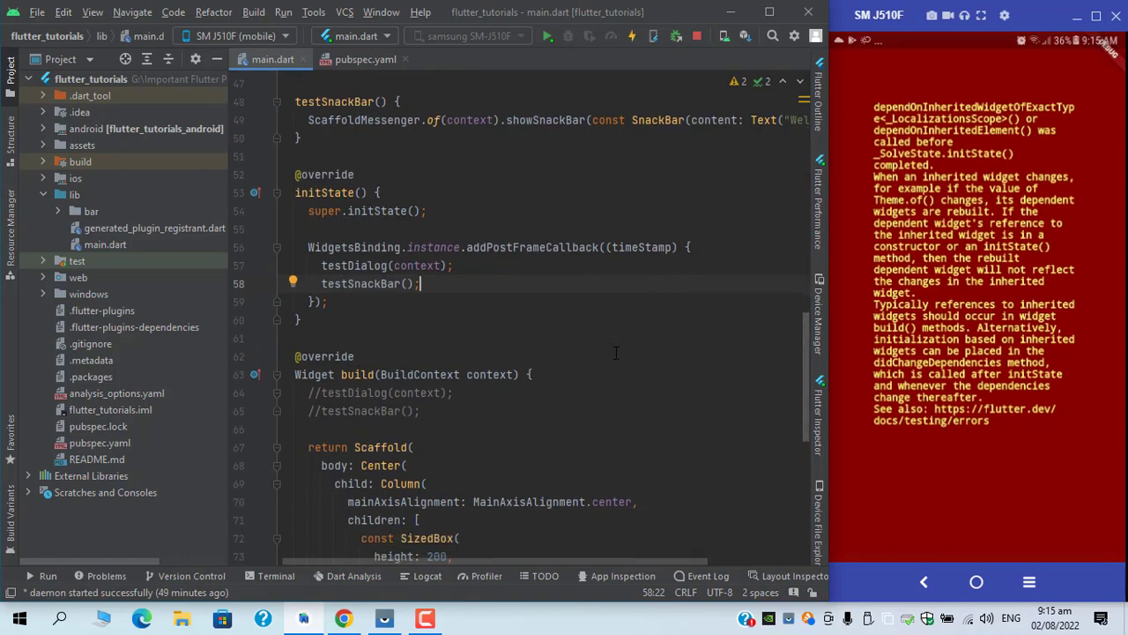
{"action": "scroll", "scroll_direction": "up", "scroll_amount": 3}
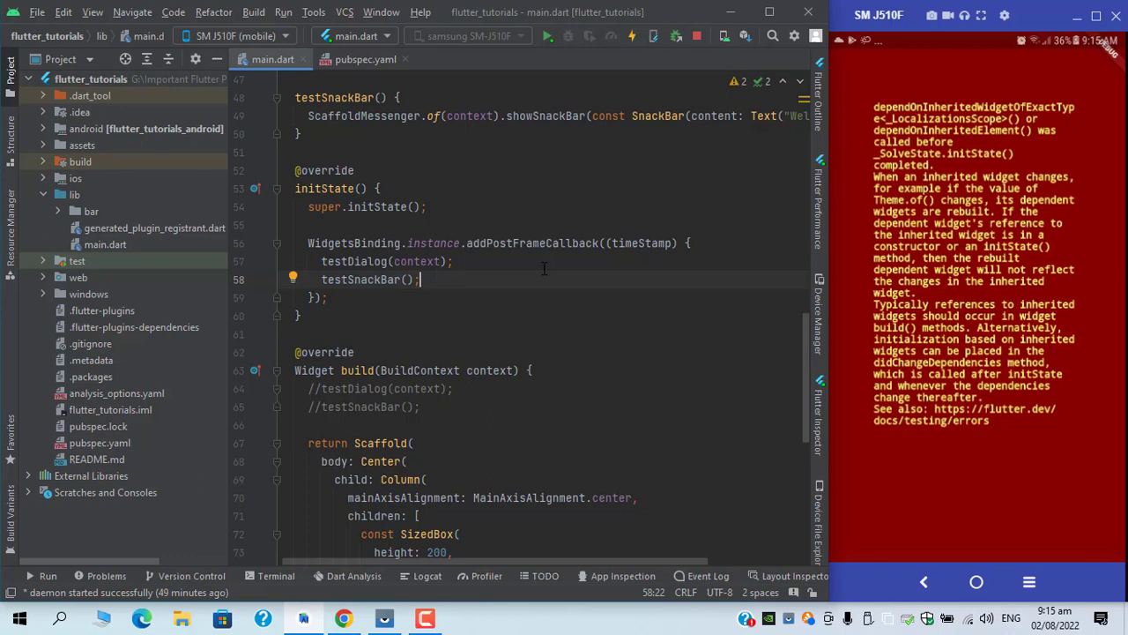
{"action": "mouse_move", "coordinate": [542, 265]}
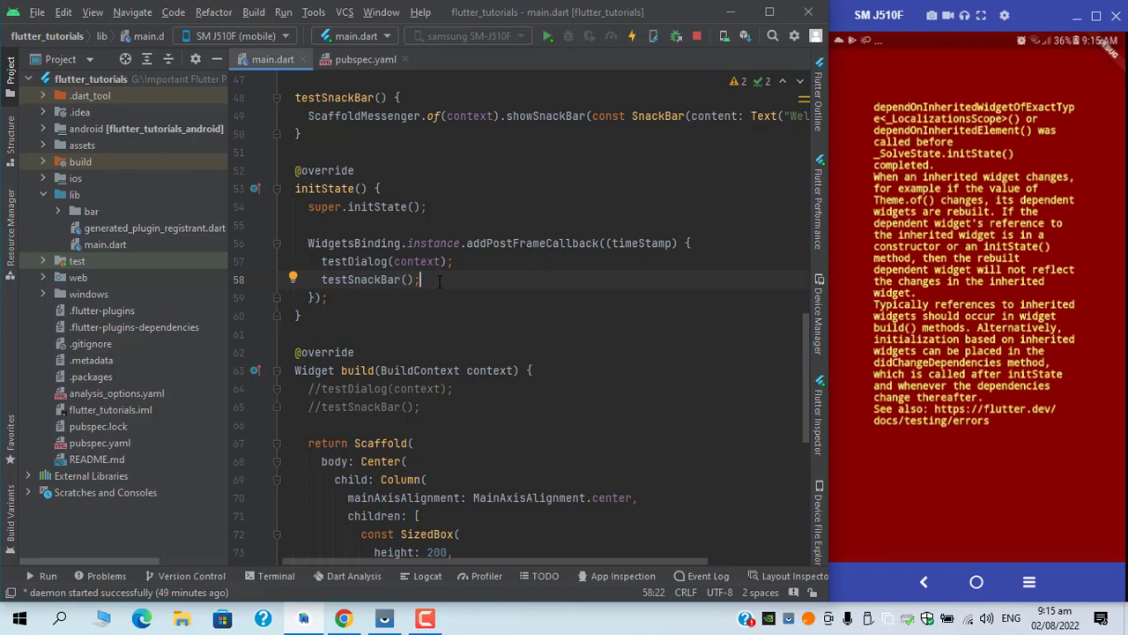
{"action": "scroll", "scroll_direction": "up", "scroll_amount": 3}
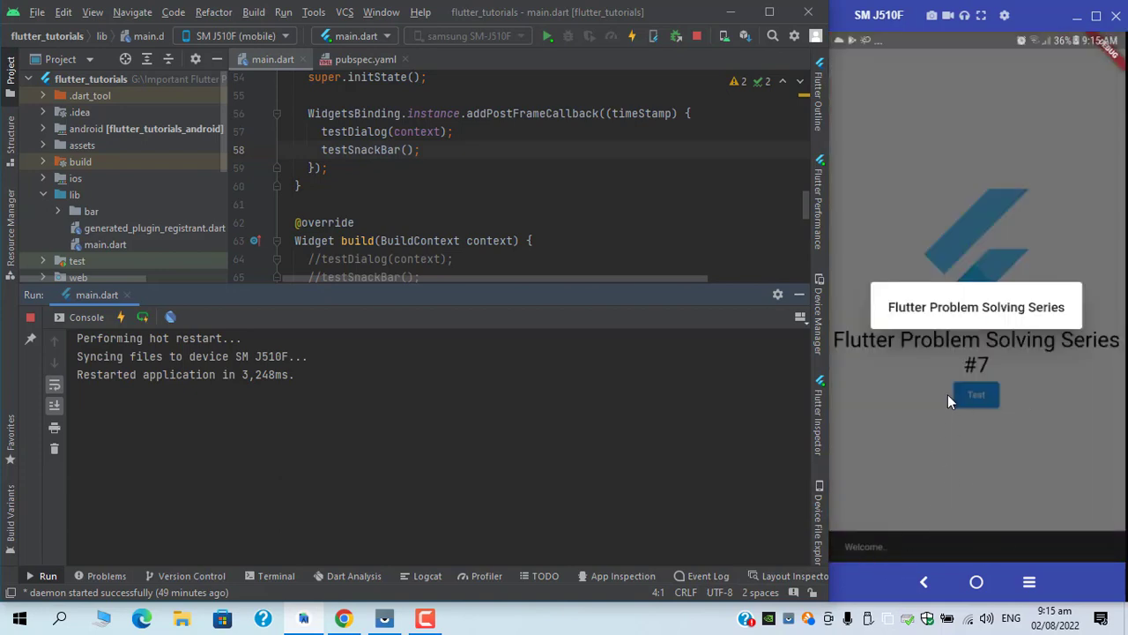
{"action": "mouse_move", "coordinate": [885, 562]}
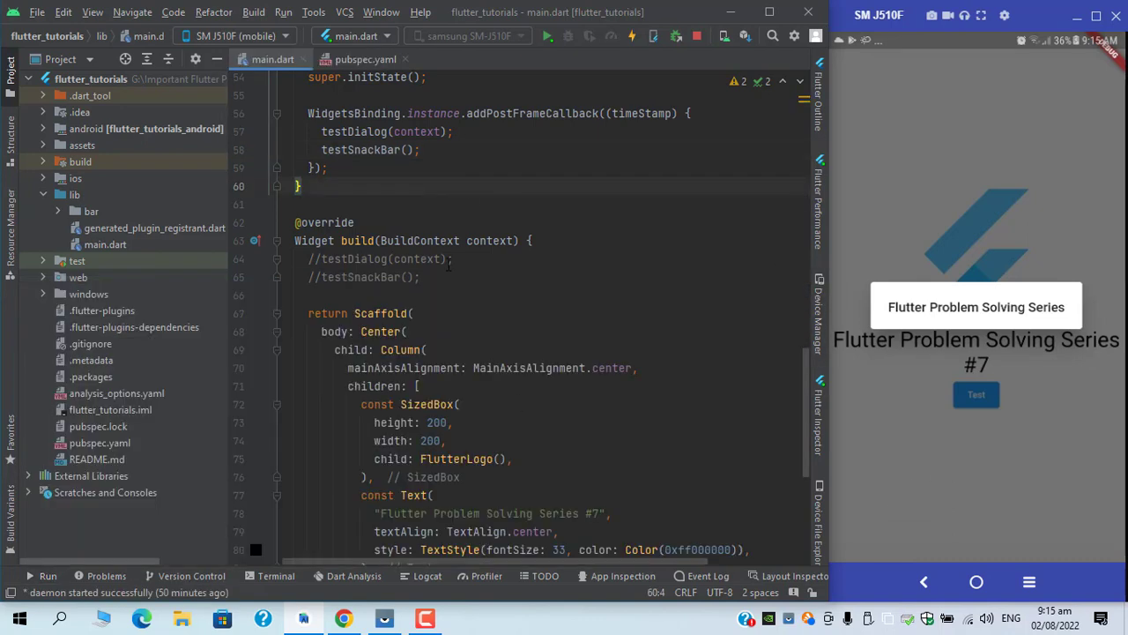
Hot restart to show the Problem Solving Series dialog and Welcome snackbar, then select addPostFrameCallback.
{"action": "scroll", "scroll_direction": "up", "scroll_amount": 3}
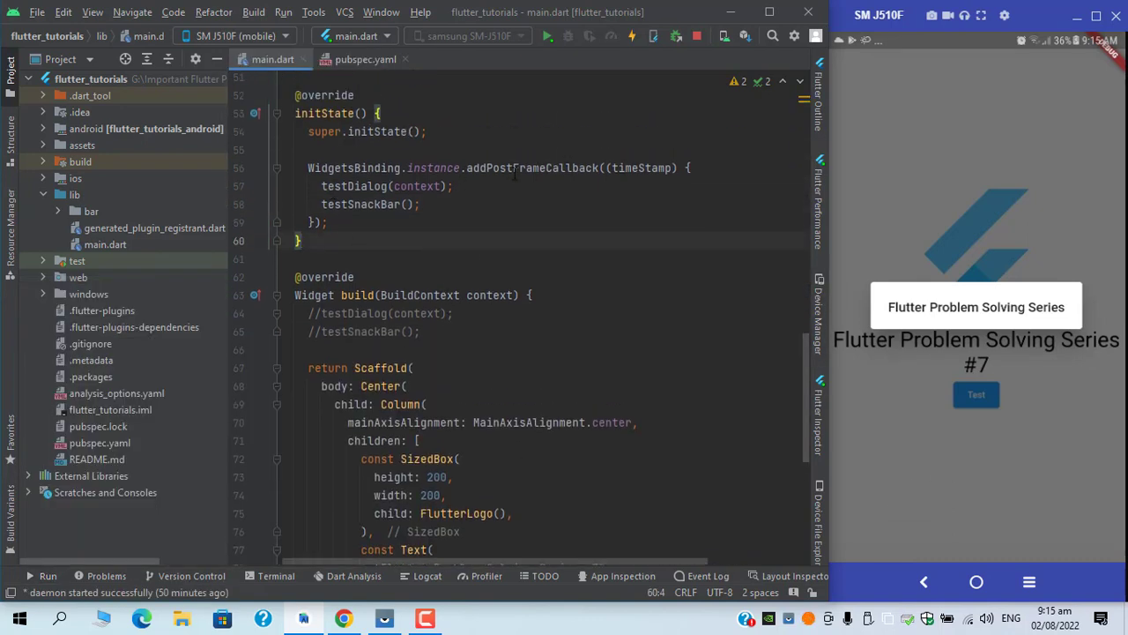
{"action": "double_click", "coordinate": [532, 167]}
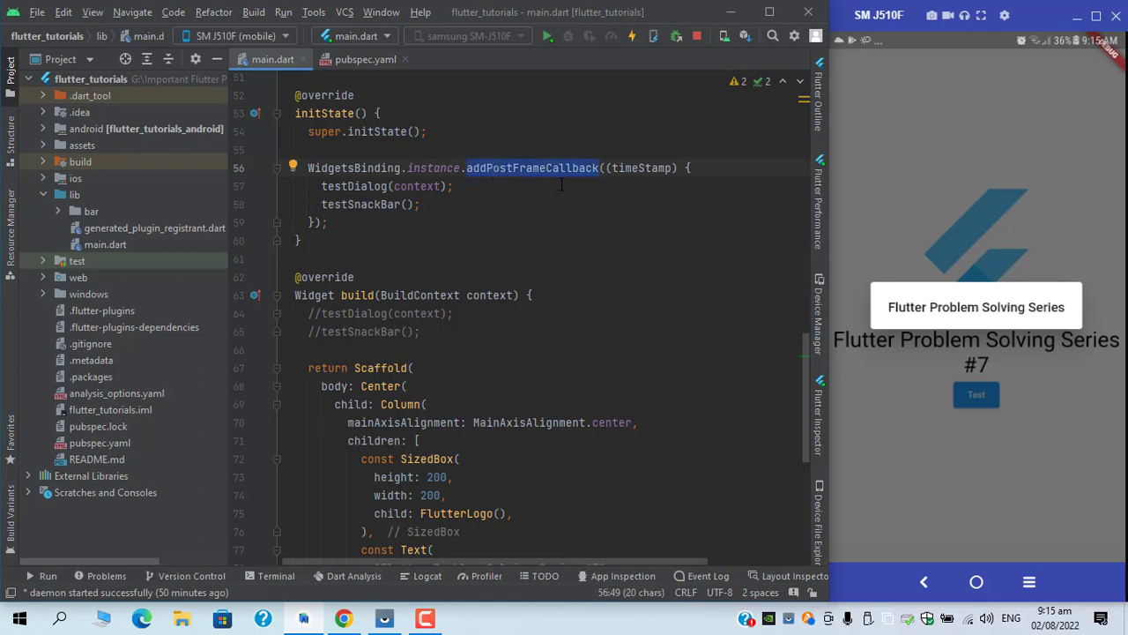
{"action": "mouse_move", "coordinate": [562, 235]}
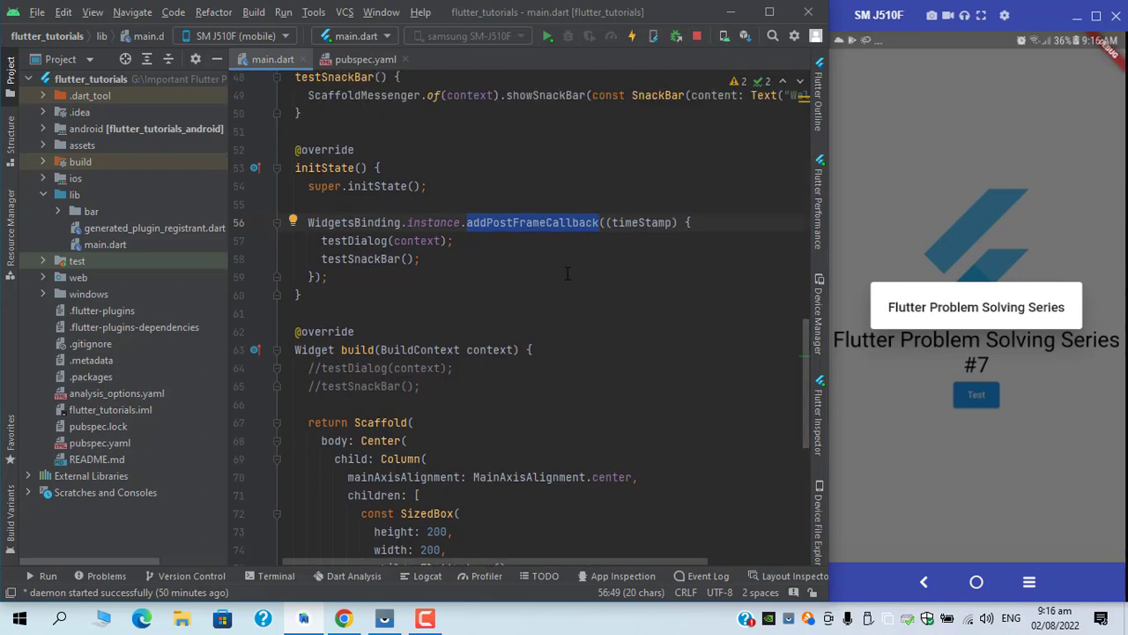
Switch initState to SchedulerBinding.instance.scheduleFrameCallback and save to hot reload.
{"action": "double_click", "coordinate": [354, 222]}
{"action": "type", "text": "Scheduler"}
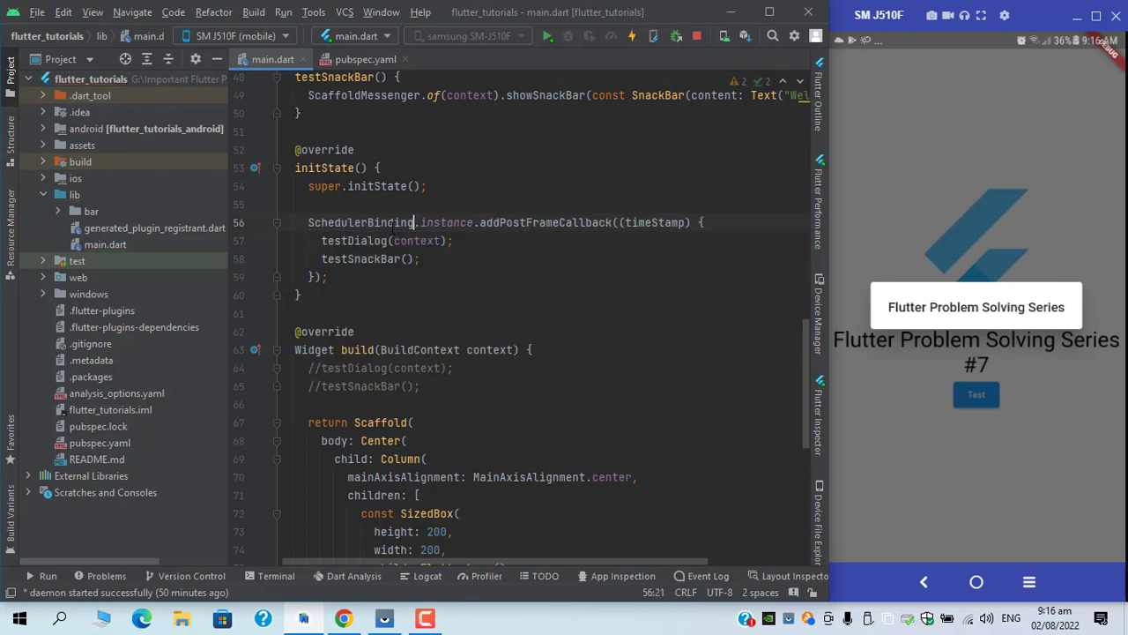
{"action": "type", "text": "a"}
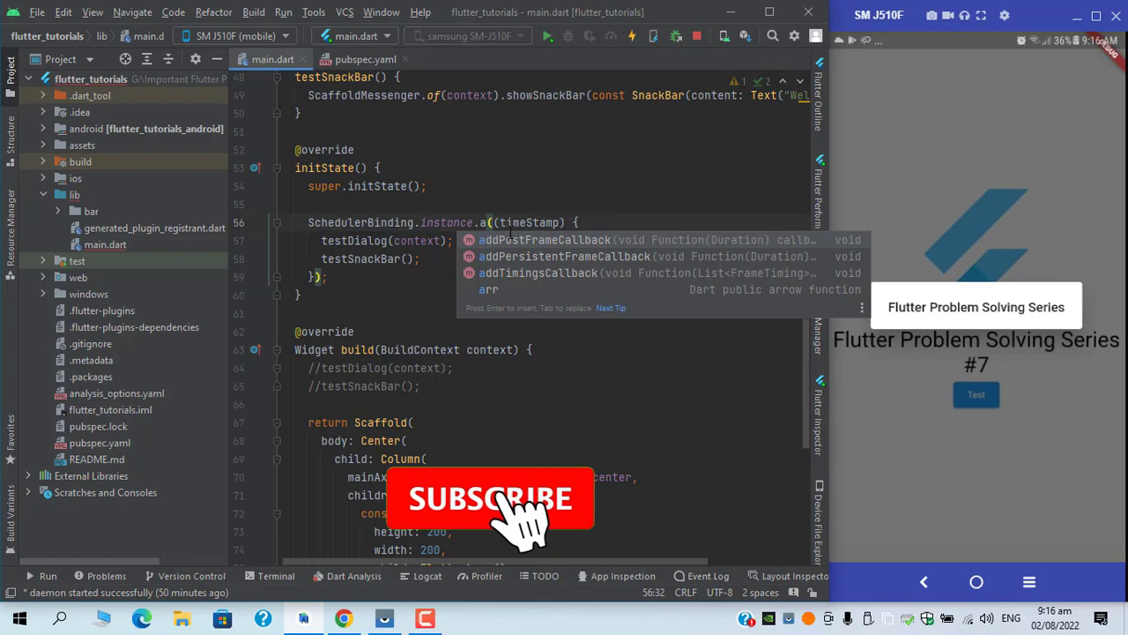
{"action": "type", "text": "scheduleFrameCallback"}
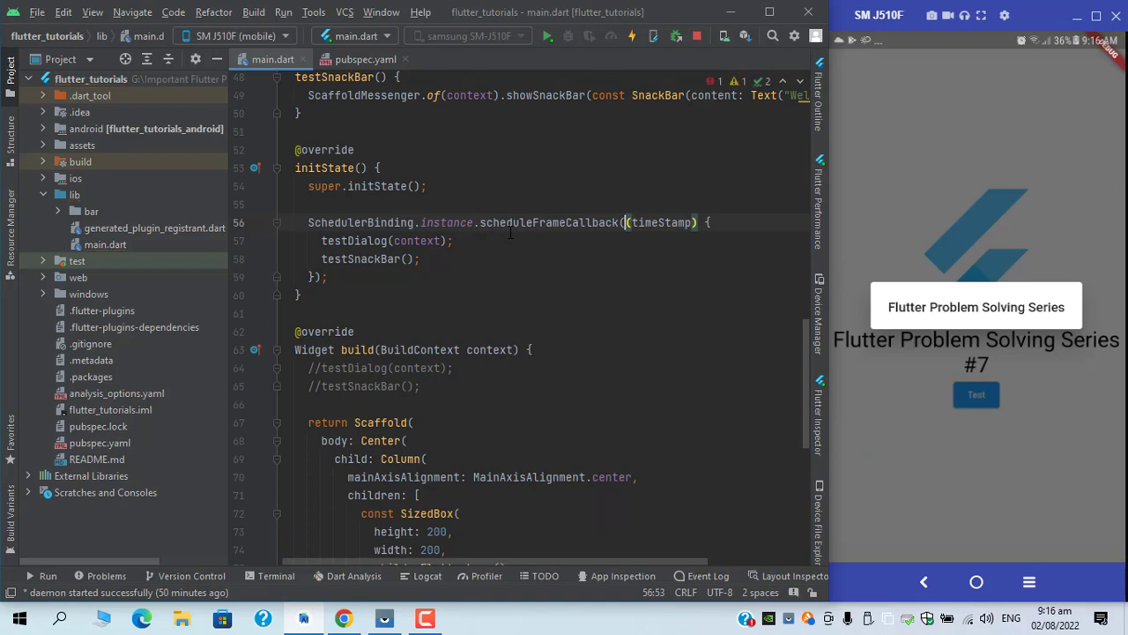
{"action": "mouse_move", "coordinate": [626, 222]}
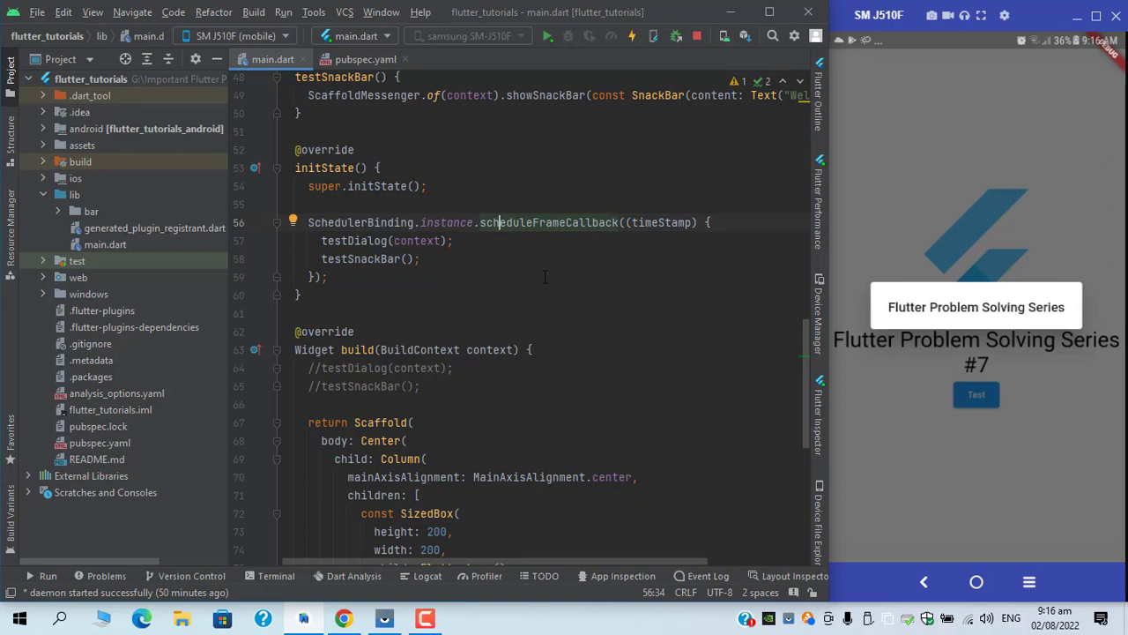
{"action": "mouse_move", "coordinate": [602, 241]}
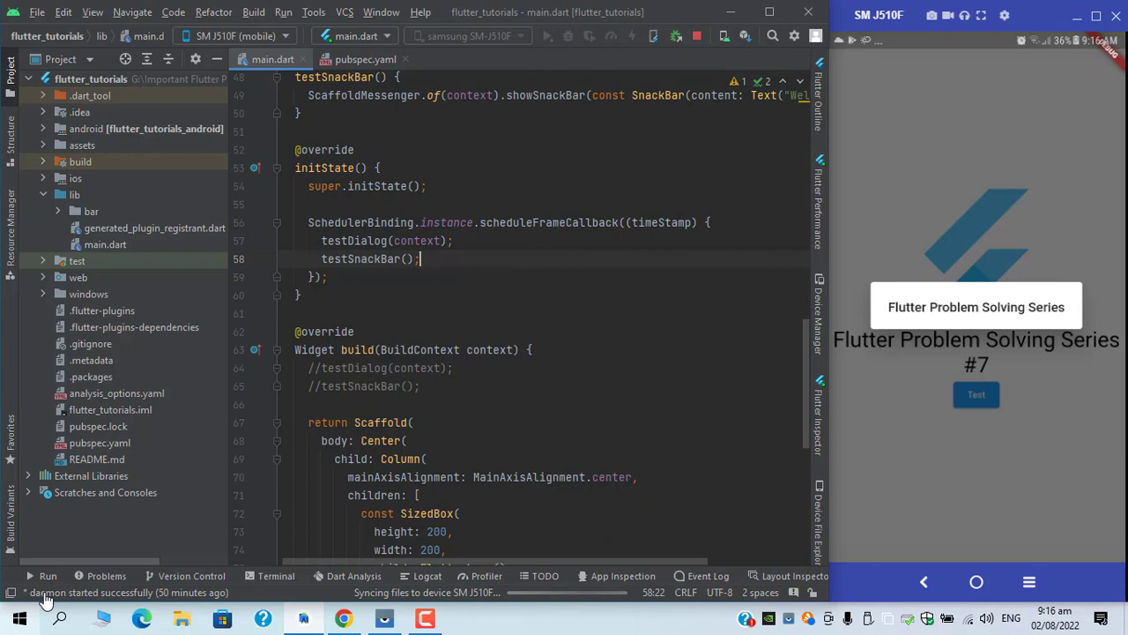
{"action": "left_click", "coordinate": [48, 575]}
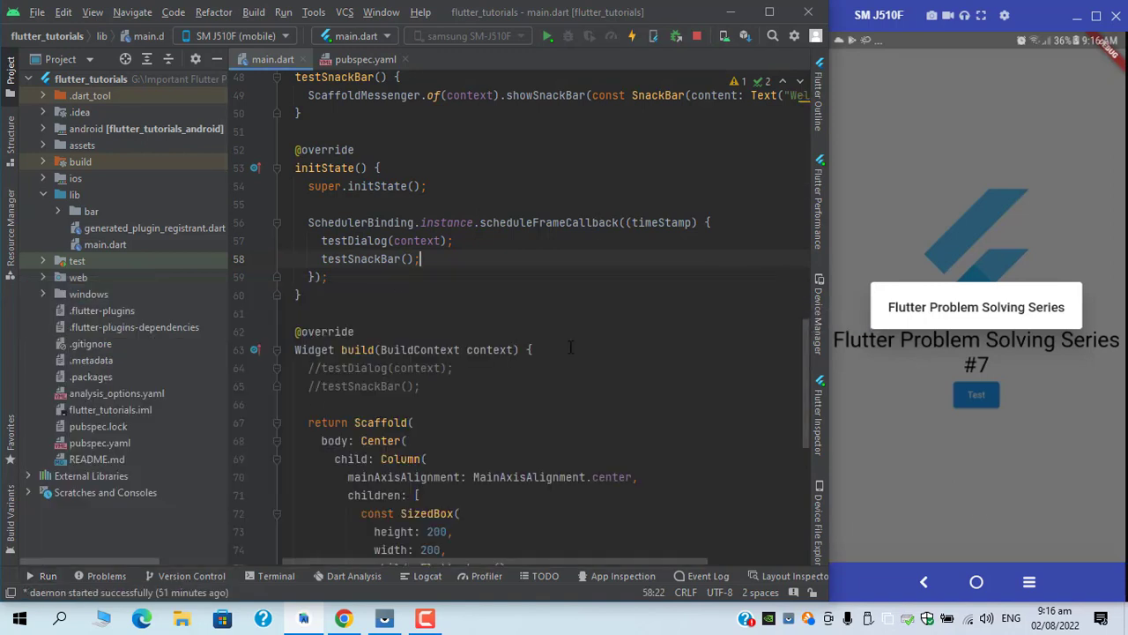
{"action": "scroll", "scroll_direction": "up", "scroll_amount": 3}
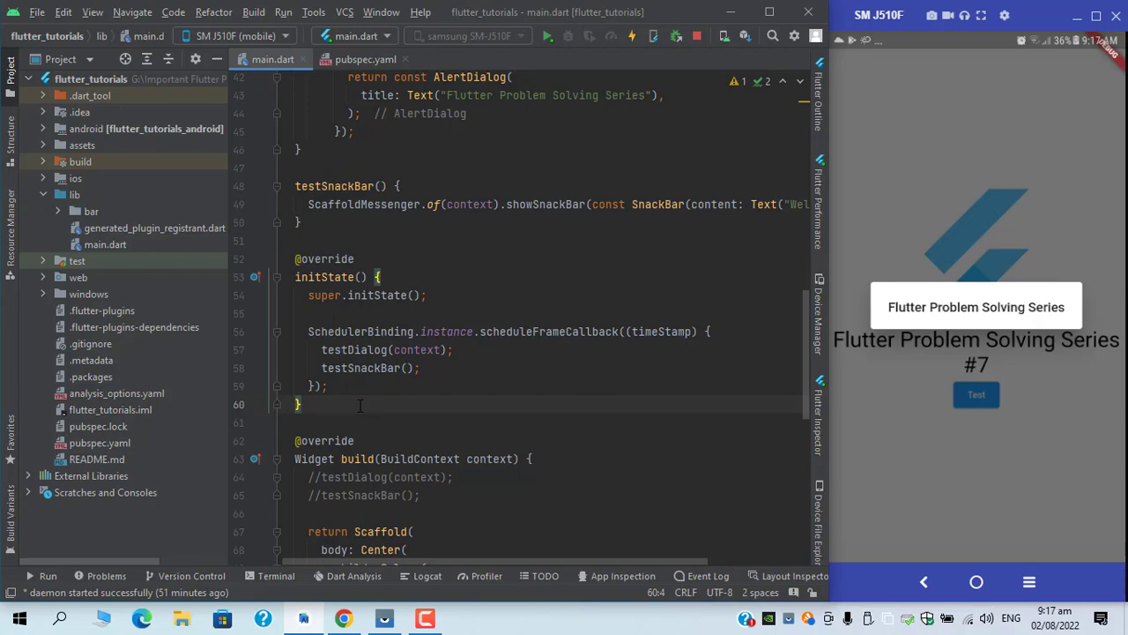
{"action": "mouse_move", "coordinate": [700, 74]}
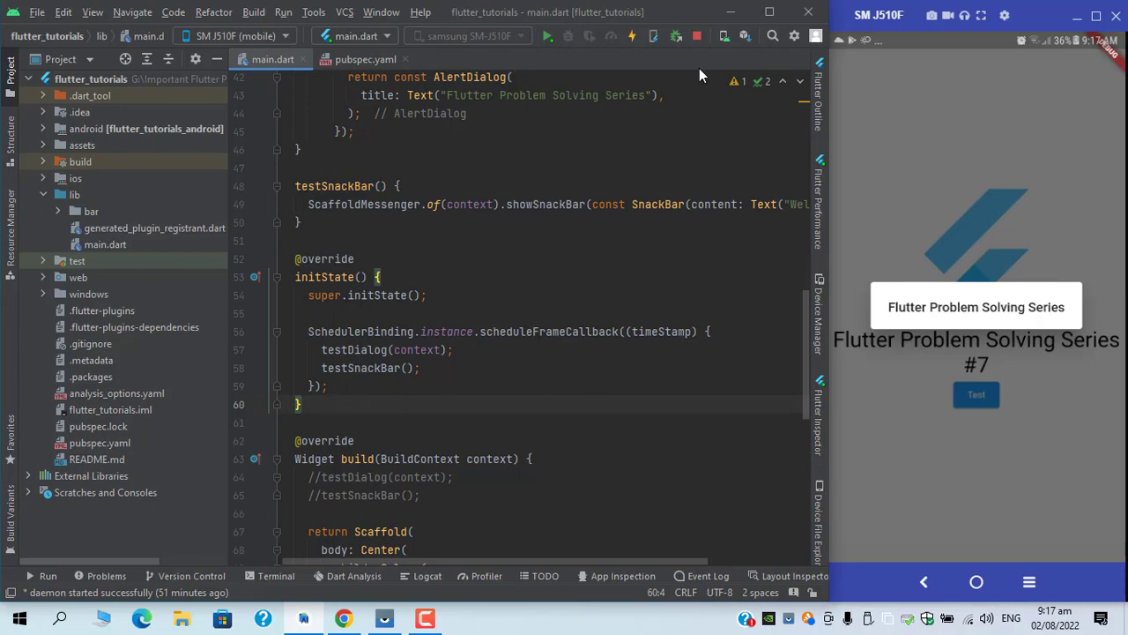